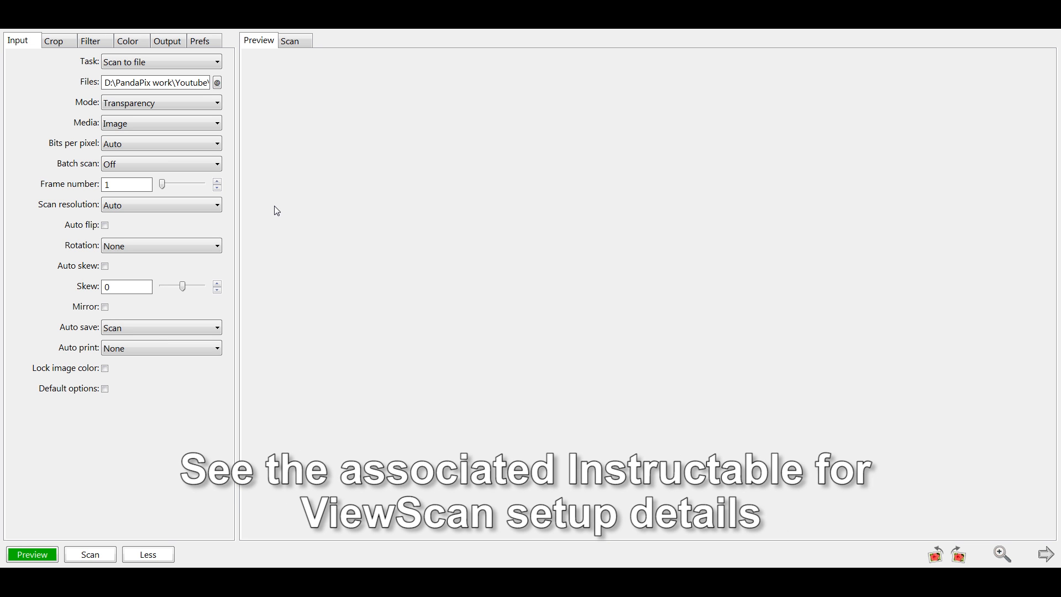
{"action": "mouse_move", "coordinate": [253, 198]}
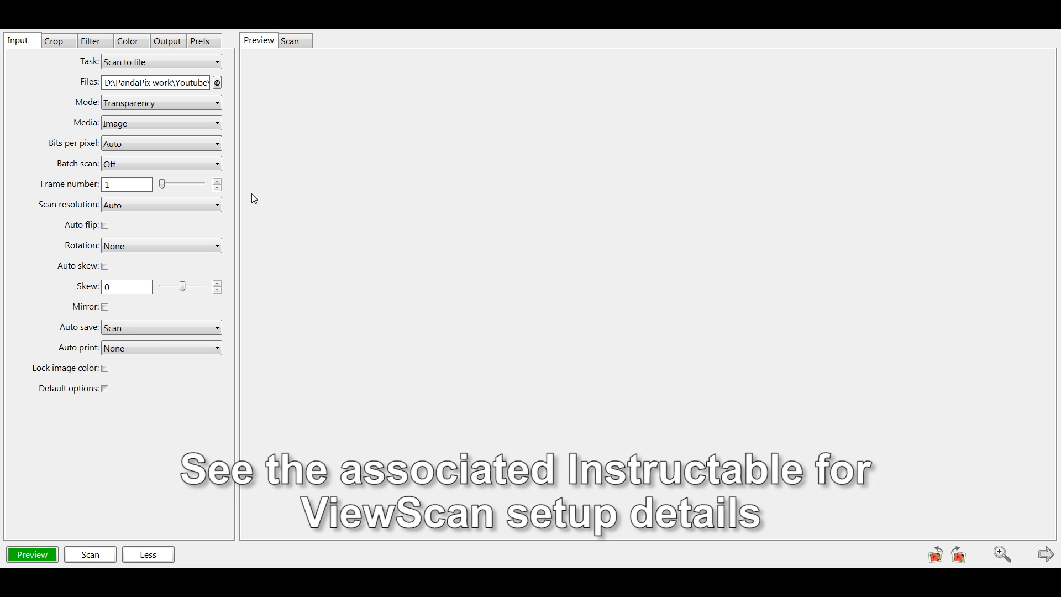
Load the JPEG photo IMG_0901 from the Pics folder as the input file
{"action": "left_click", "coordinate": [161, 143]}
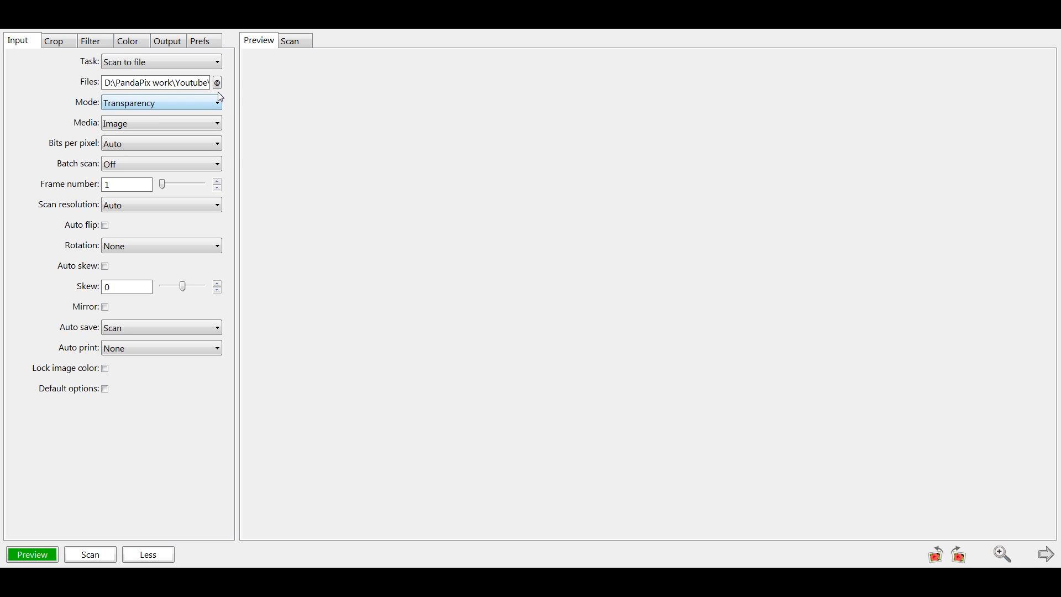
{"action": "left_click", "coordinate": [216, 82]}
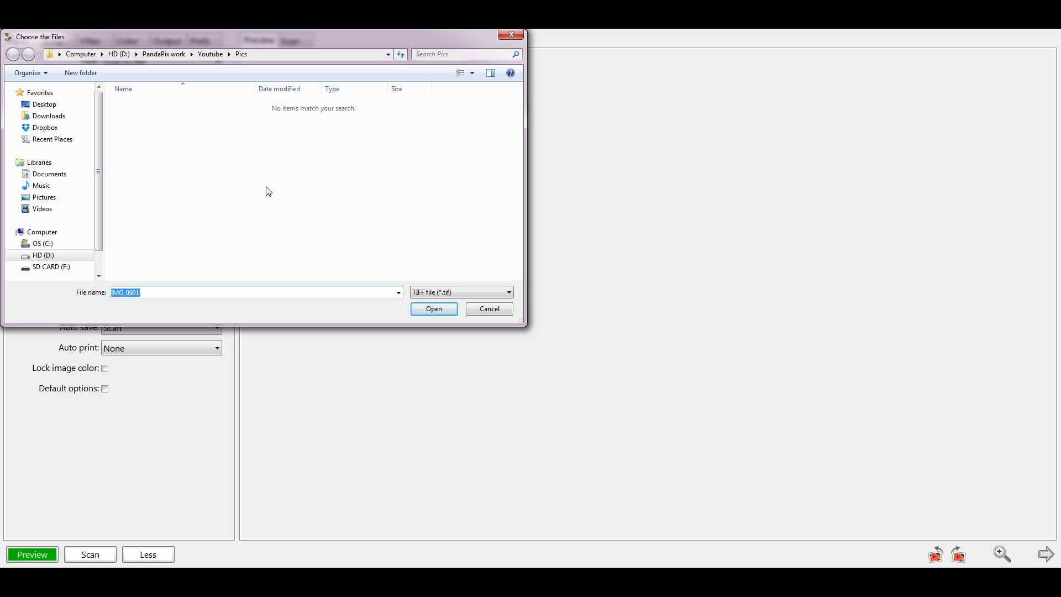
{"action": "left_click", "coordinate": [507, 292]}
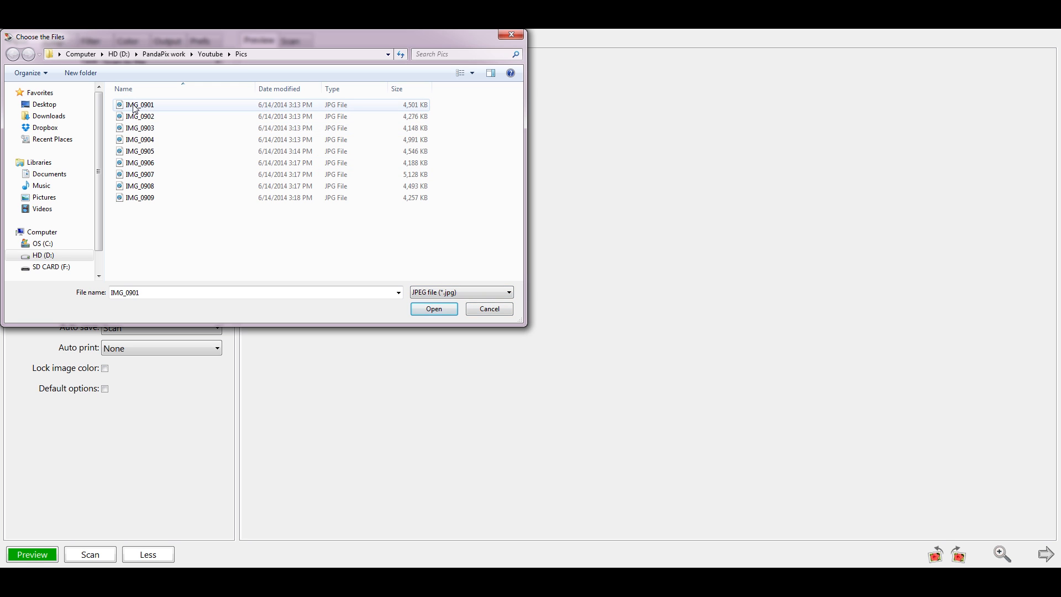
{"action": "left_click", "coordinate": [434, 308]}
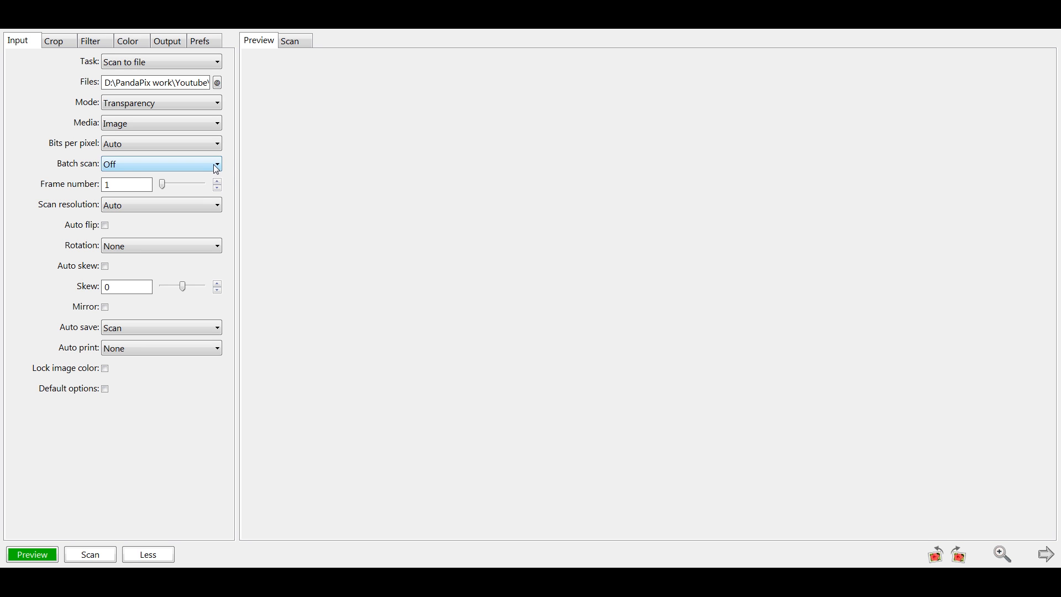
Preview the pool photo and set the media type to Color negative
{"action": "left_click", "coordinate": [32, 554]}
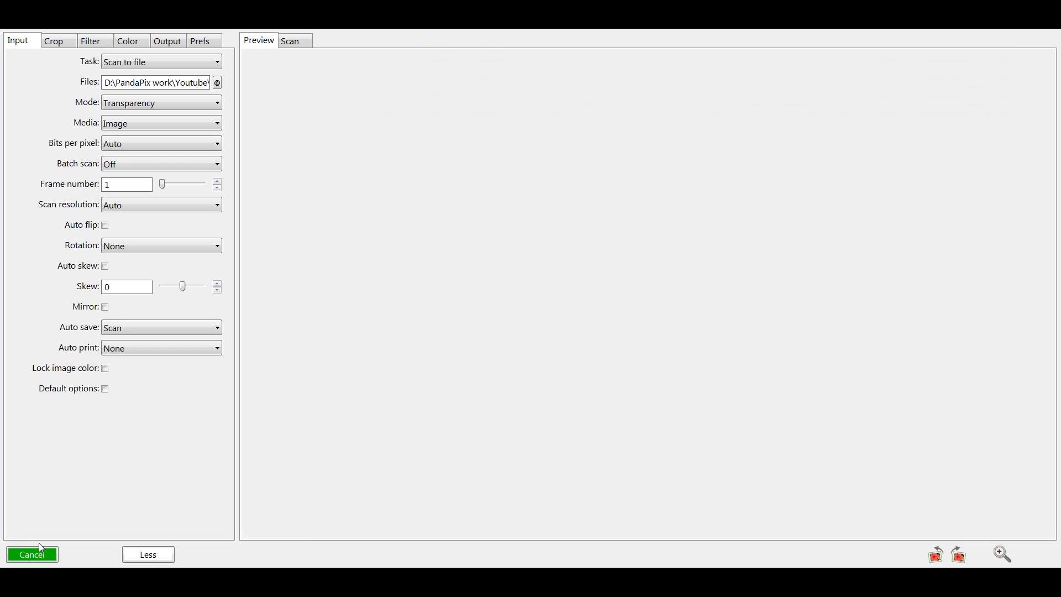
{"action": "left_click", "coordinate": [31, 554]}
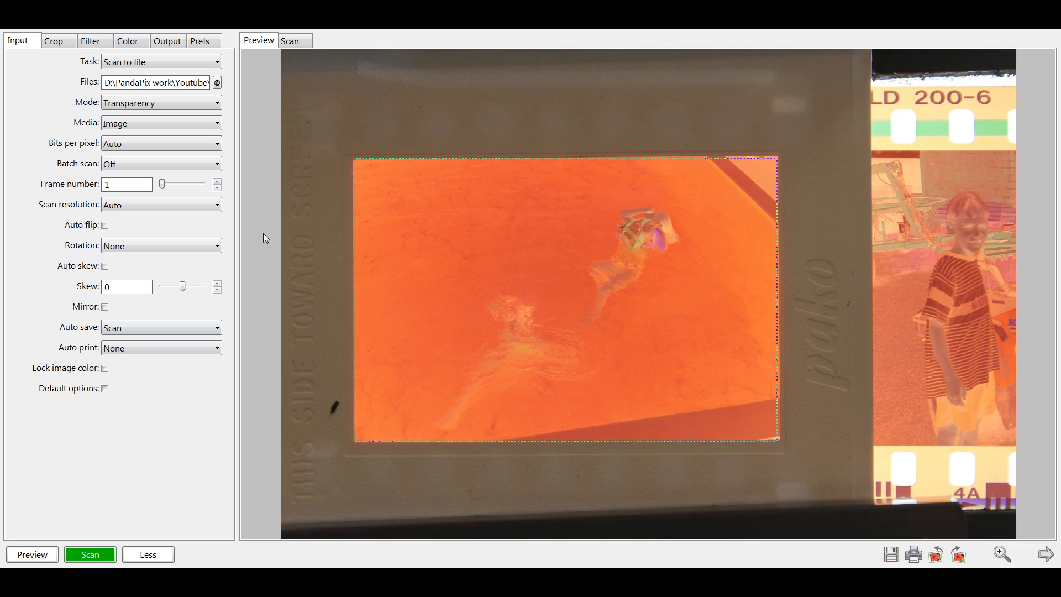
{"action": "mouse_move", "coordinate": [912, 397]}
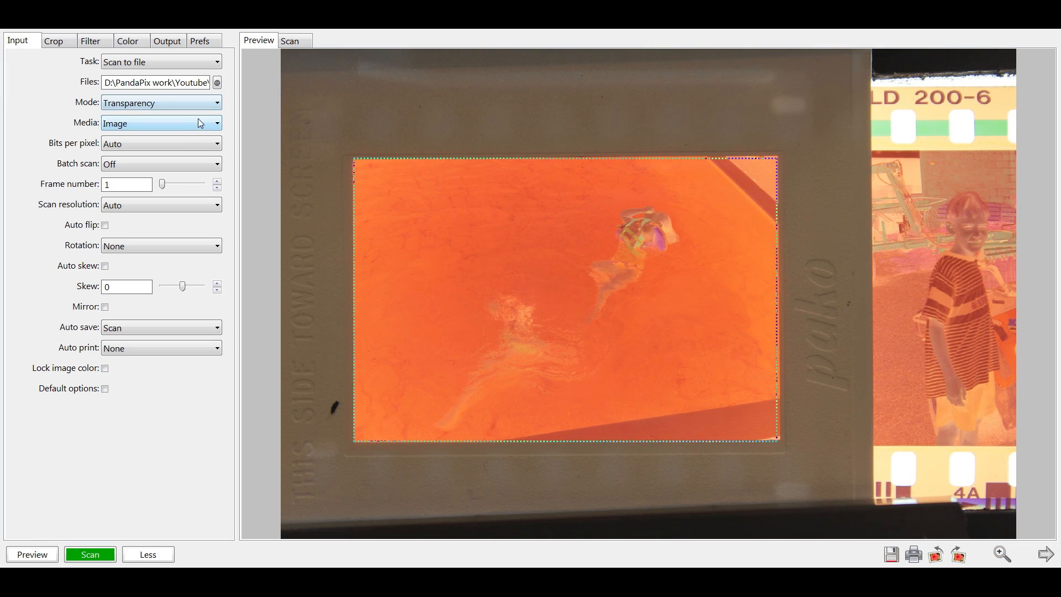
{"action": "left_click", "coordinate": [160, 123]}
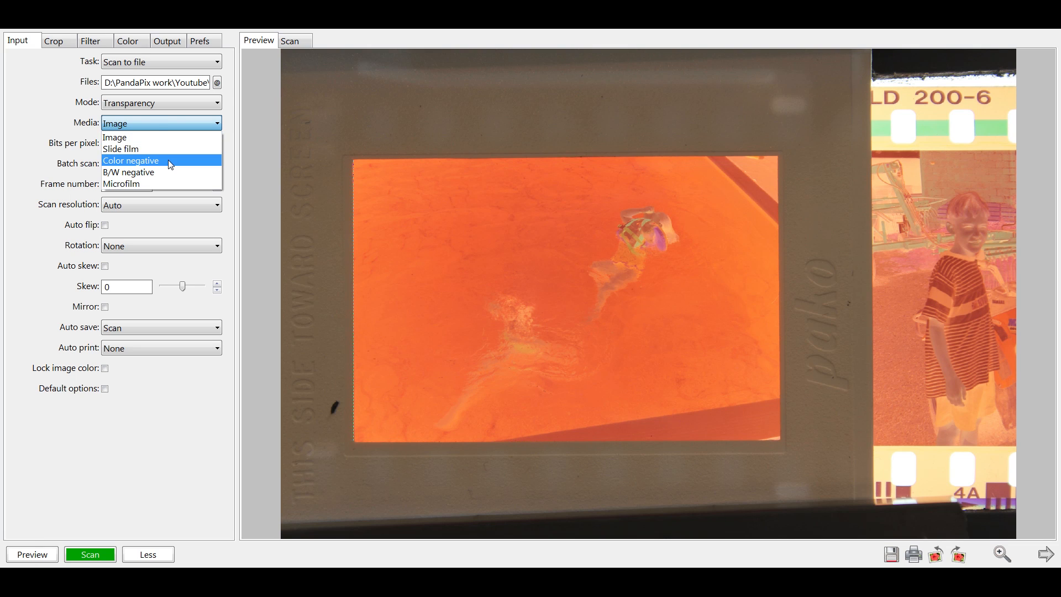
{"action": "left_click", "coordinate": [131, 160]}
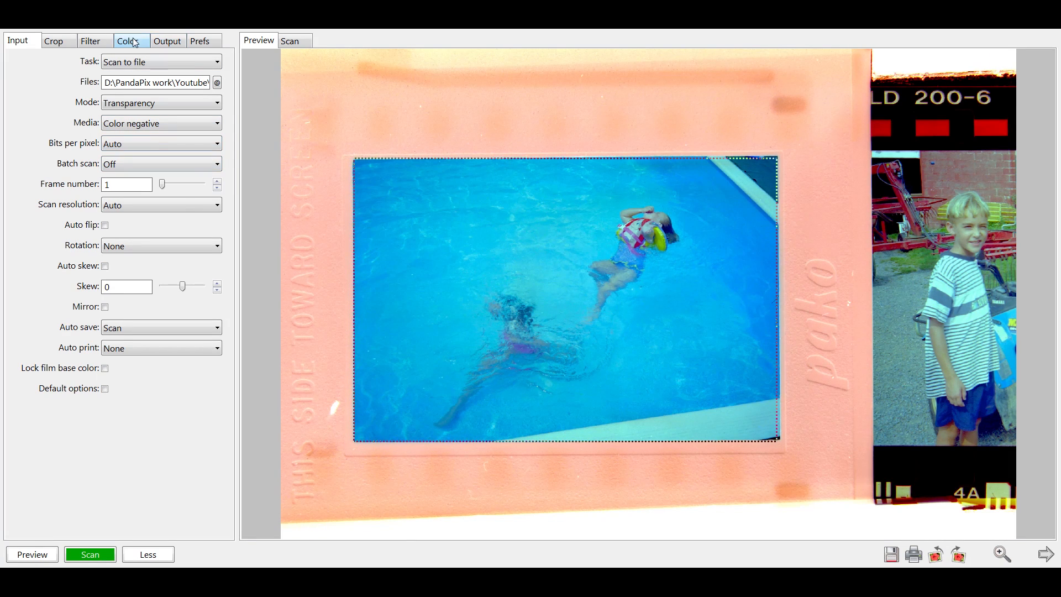
Set Color balance to Auto levels on the Color tab
{"action": "left_click", "coordinate": [127, 41]}
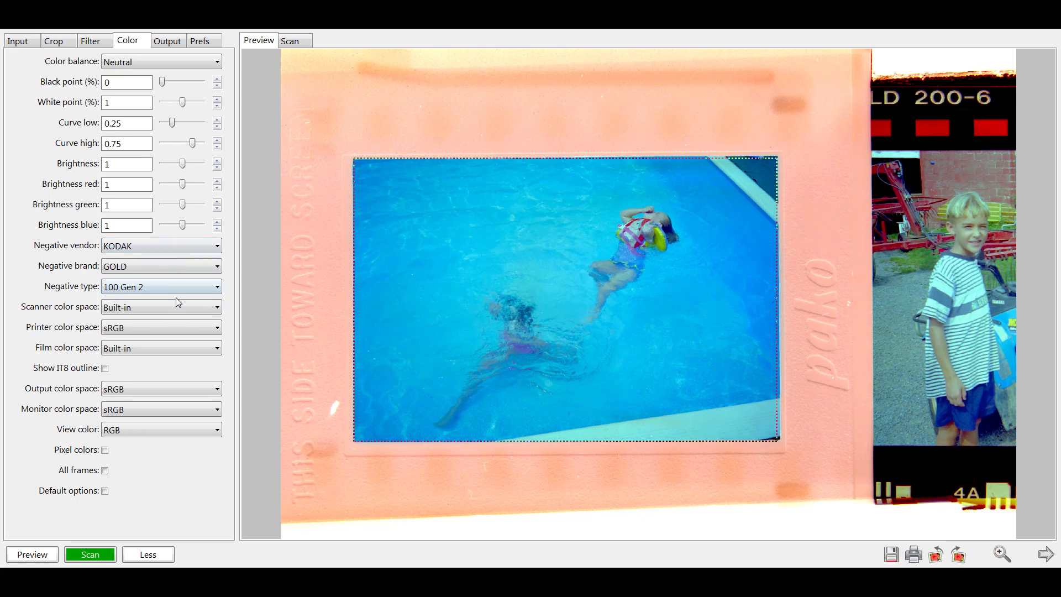
{"action": "left_click", "coordinate": [160, 61]}
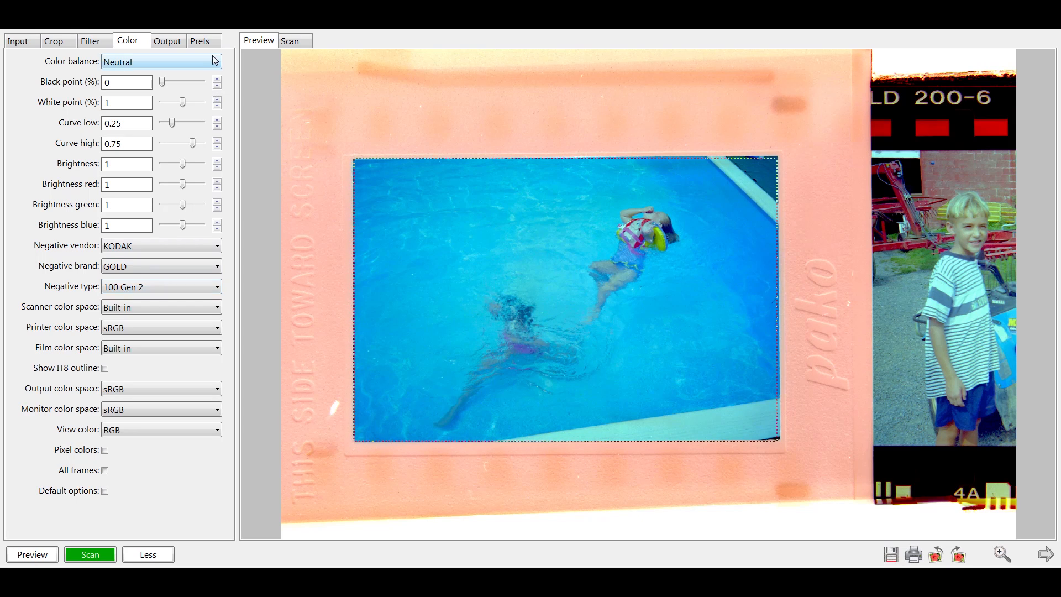
{"action": "left_click", "coordinate": [161, 62]}
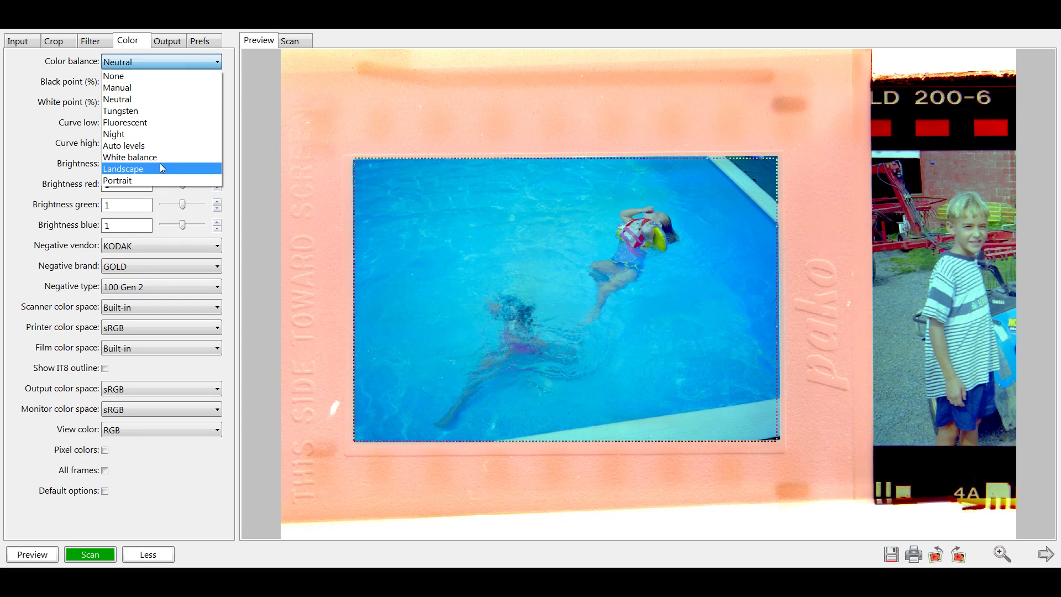
{"action": "left_click", "coordinate": [124, 145]}
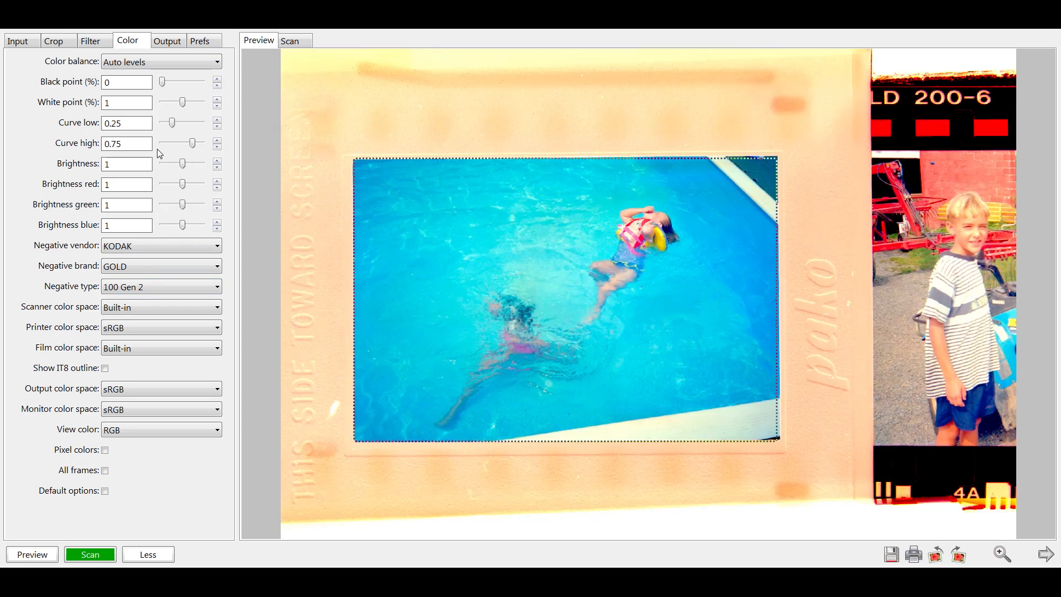
Start the final scan to file from the Input tab
{"action": "left_click", "coordinate": [17, 40]}
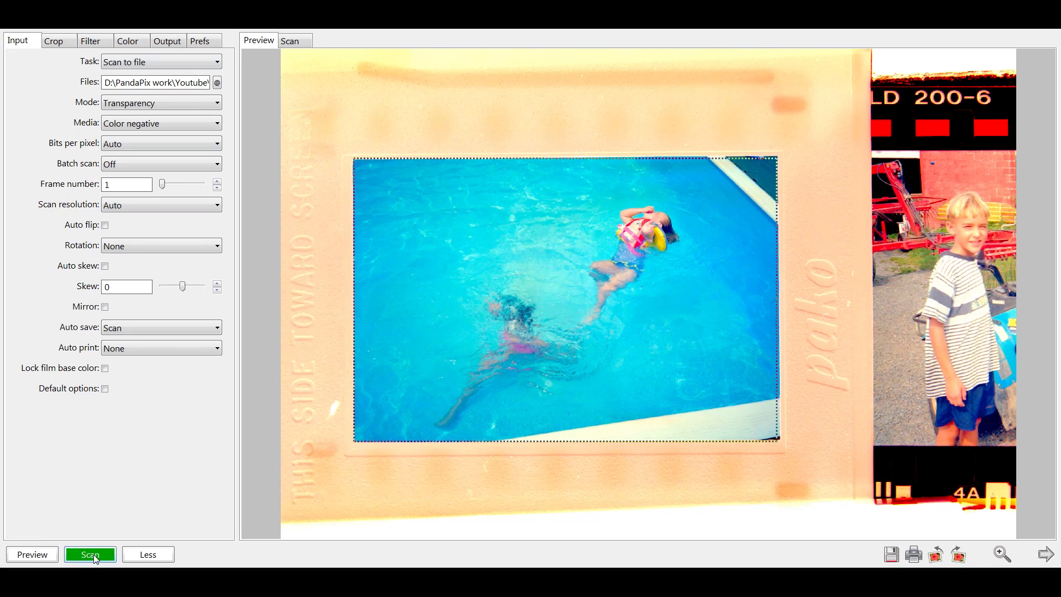
{"action": "left_click", "coordinate": [90, 554]}
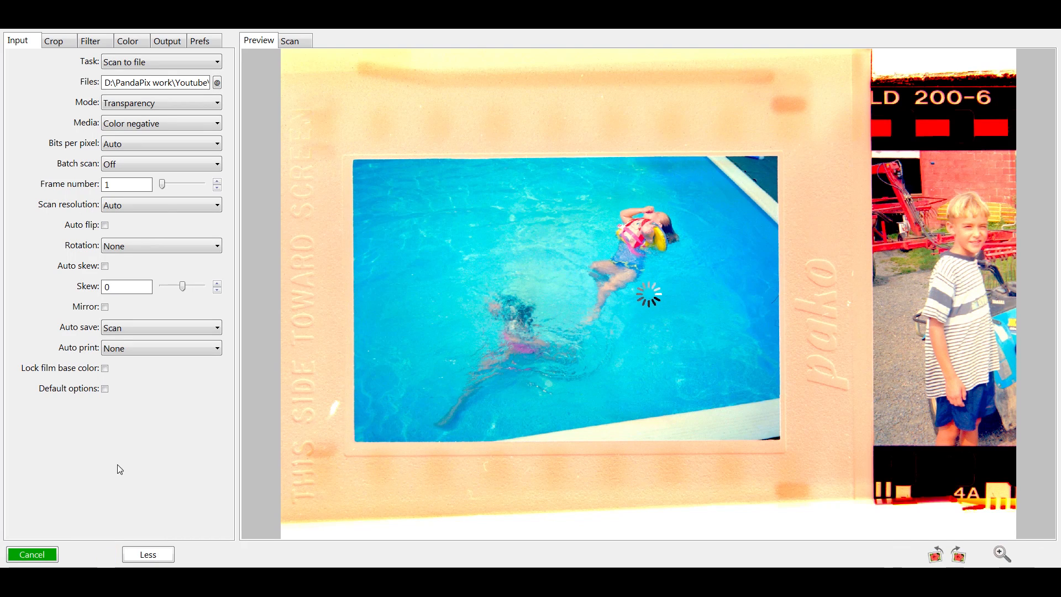